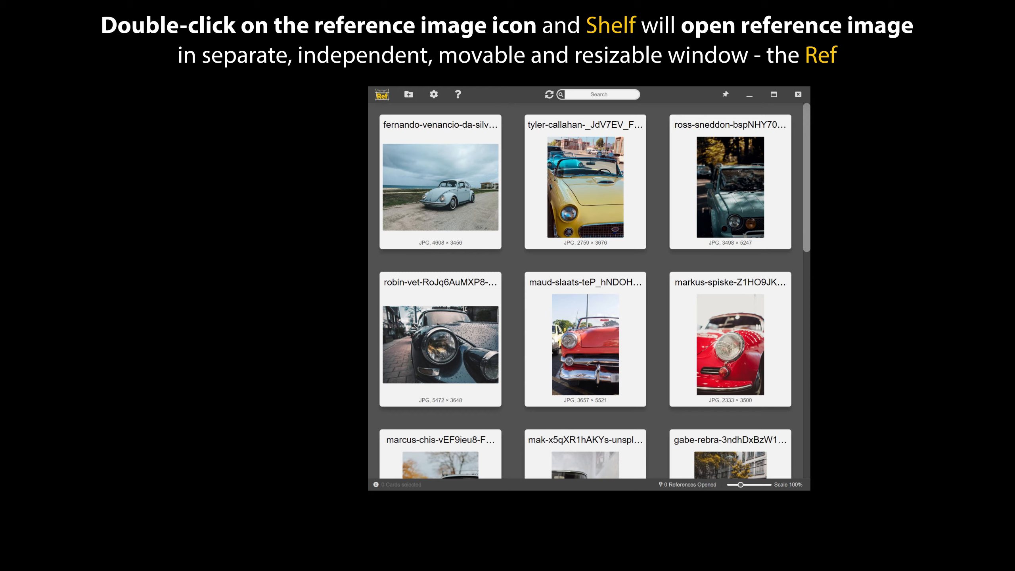
- Open the blue Beetle photo as a floating Ref window beside the thumbnail grid
{"action": "double_click", "coordinate": [439, 188]}
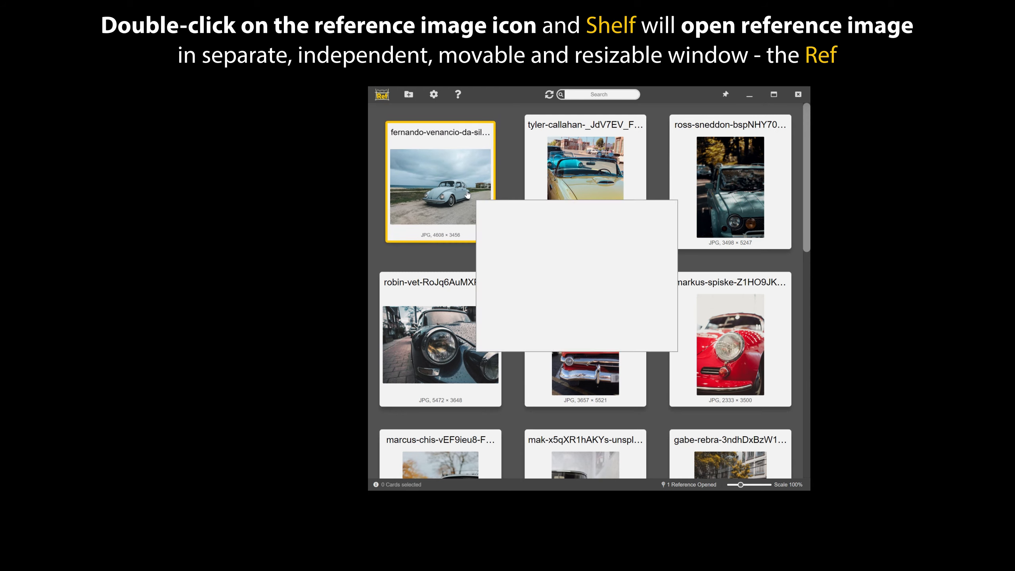
{"action": "double_click", "coordinate": [440, 188]}
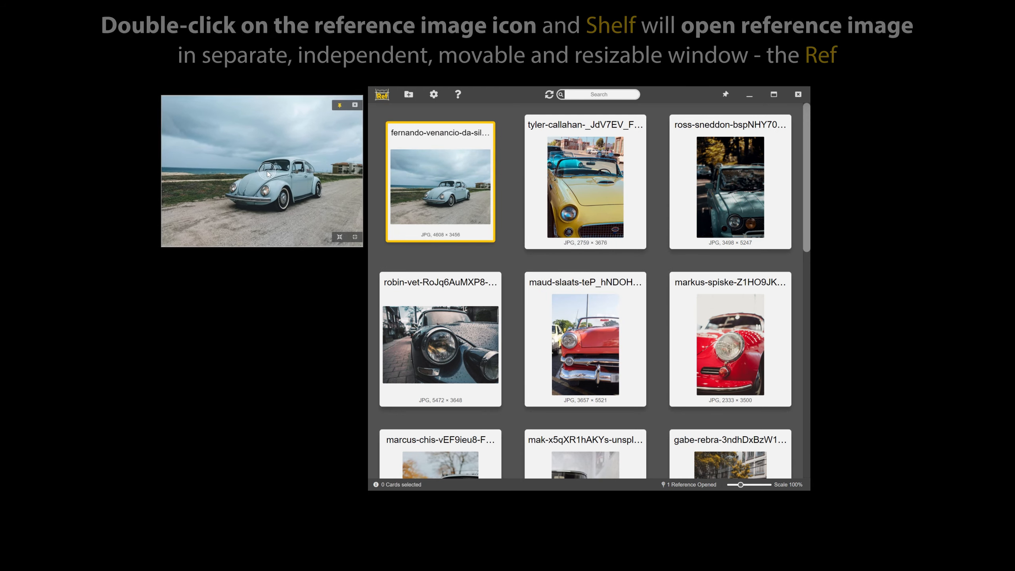
{"action": "double_click", "coordinate": [441, 186]}
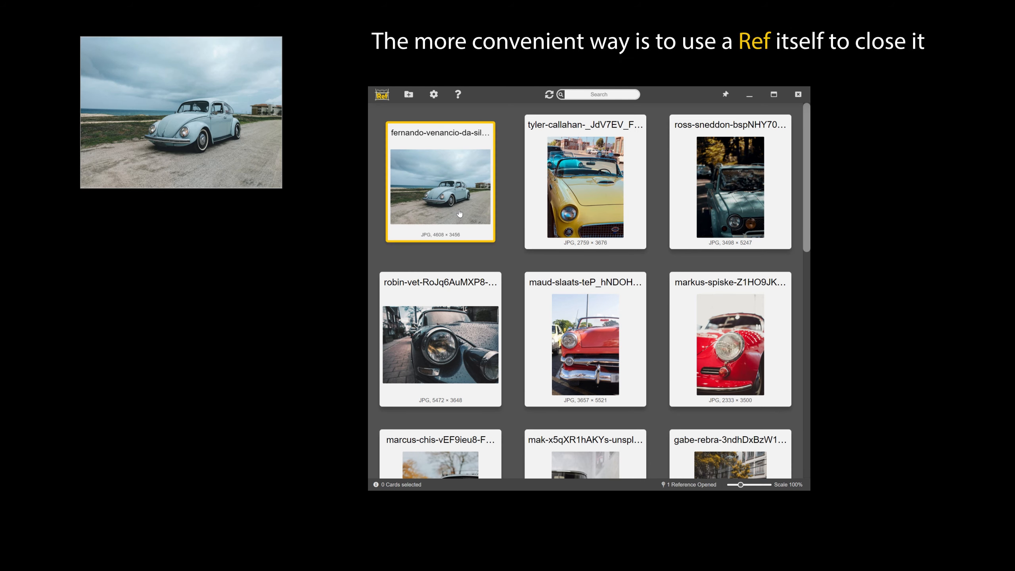
{"action": "mouse_move", "coordinate": [272, 111]}
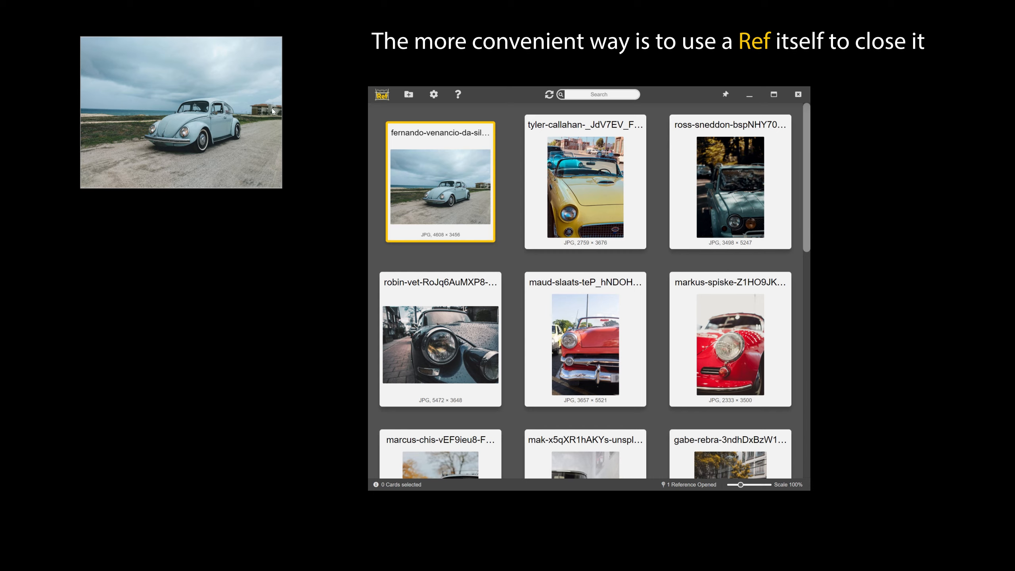
{"action": "left_click", "coordinate": [440, 188]}
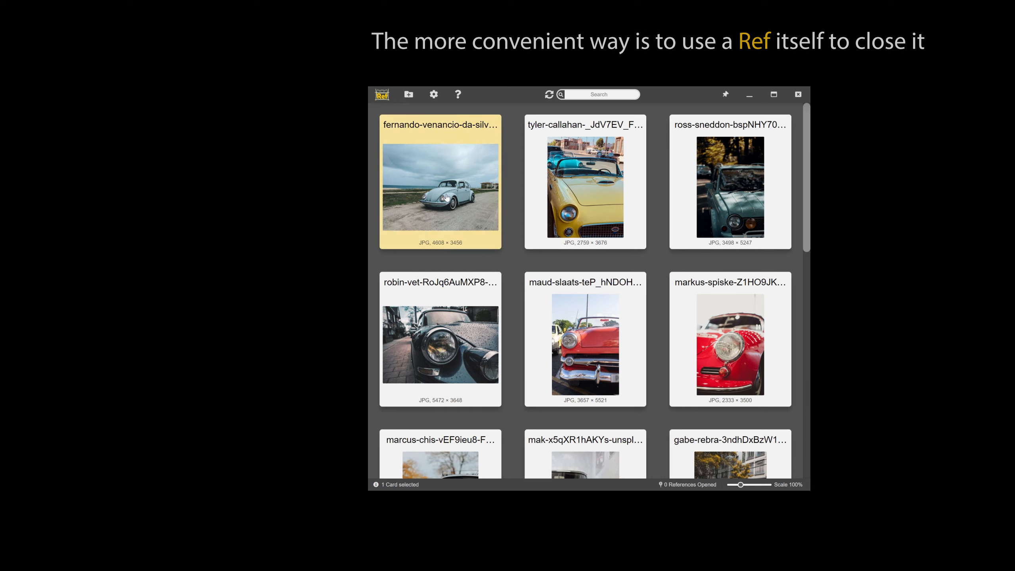
{"action": "double_click", "coordinate": [441, 187]}
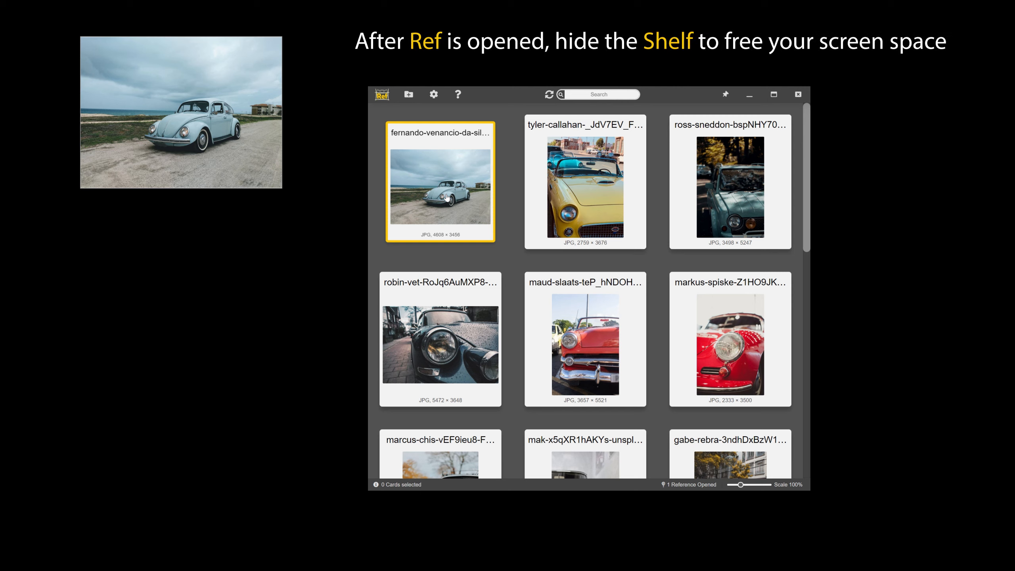
{"action": "mouse_move", "coordinate": [663, 174]}
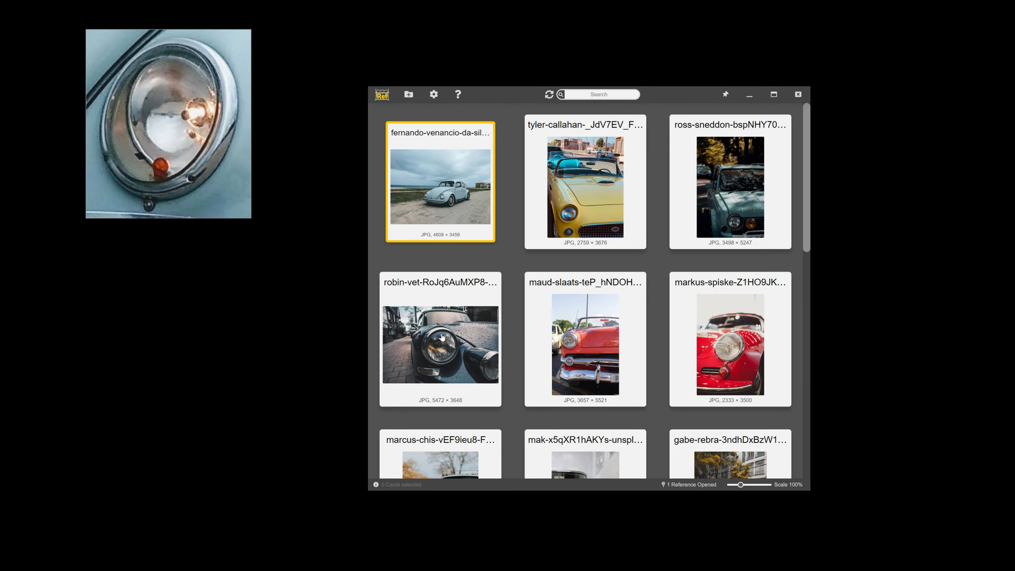
- Open the dark wet car photo as a Ref window and scroll the grid for more cards
{"action": "double_click", "coordinate": [440, 344]}
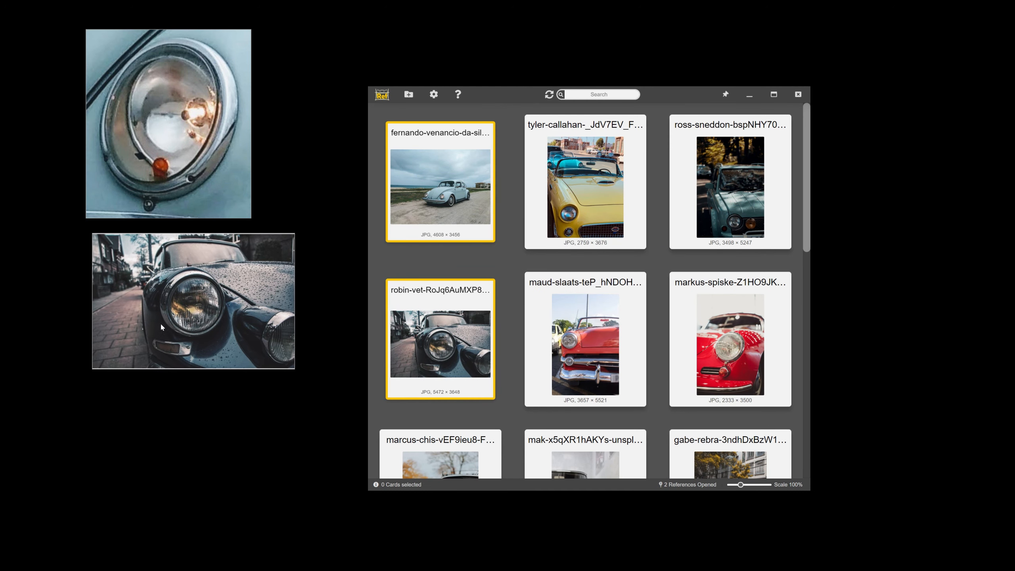
{"action": "scroll", "scroll_direction": "down", "scroll_amount": 3}
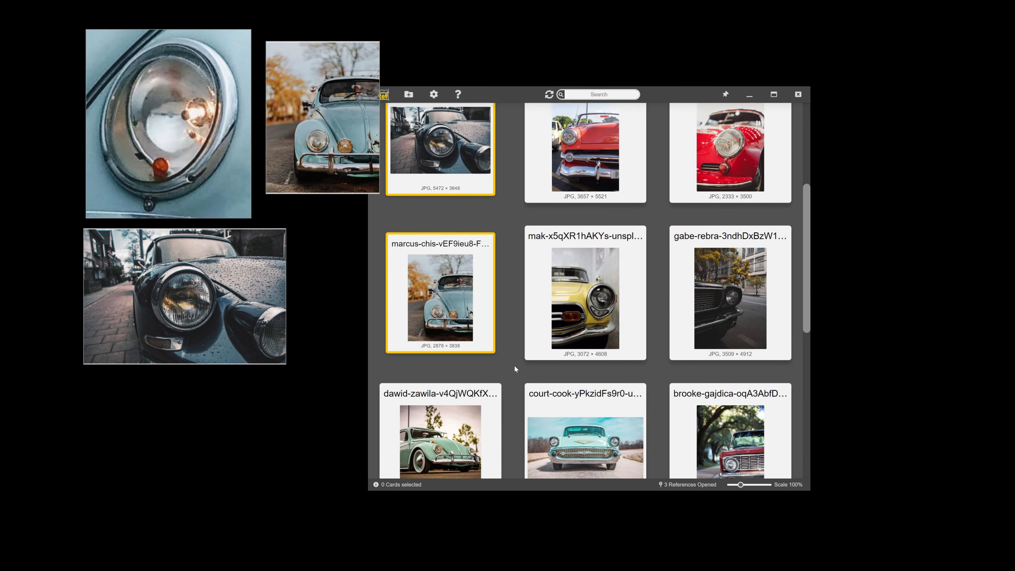
{"action": "scroll", "scroll_direction": "down", "scroll_amount": 3}
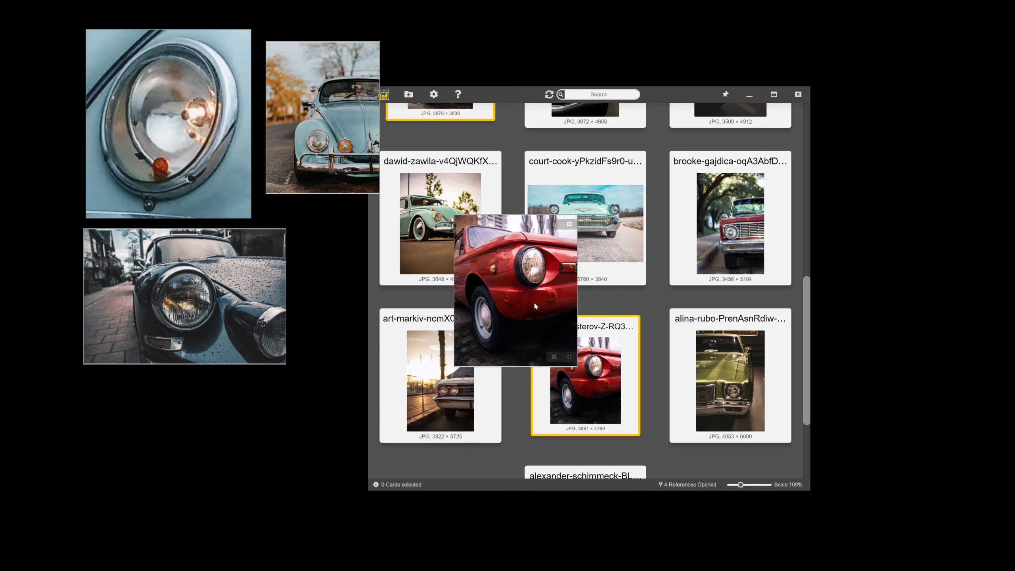